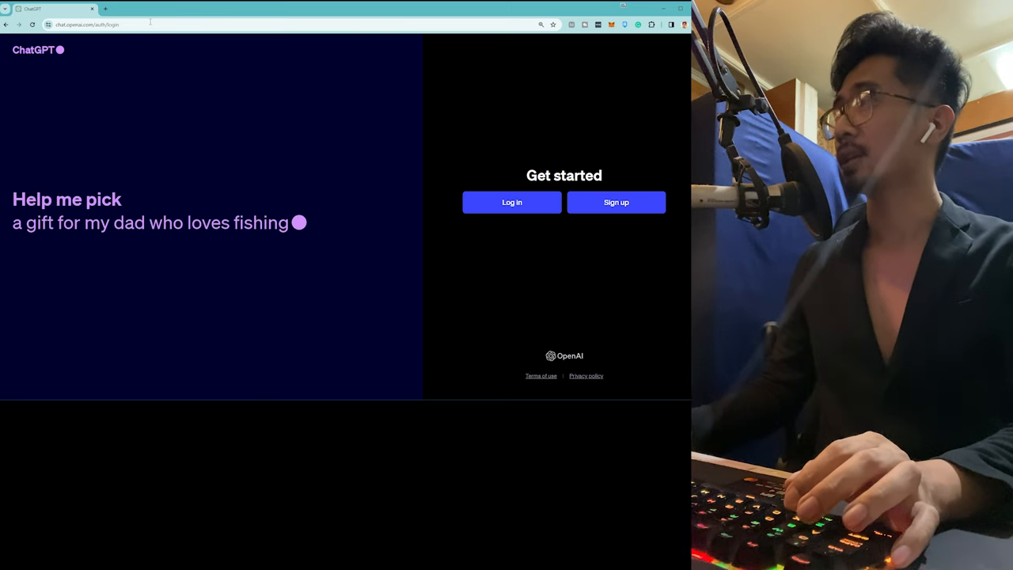
pyautogui.moveTo(277, 63)
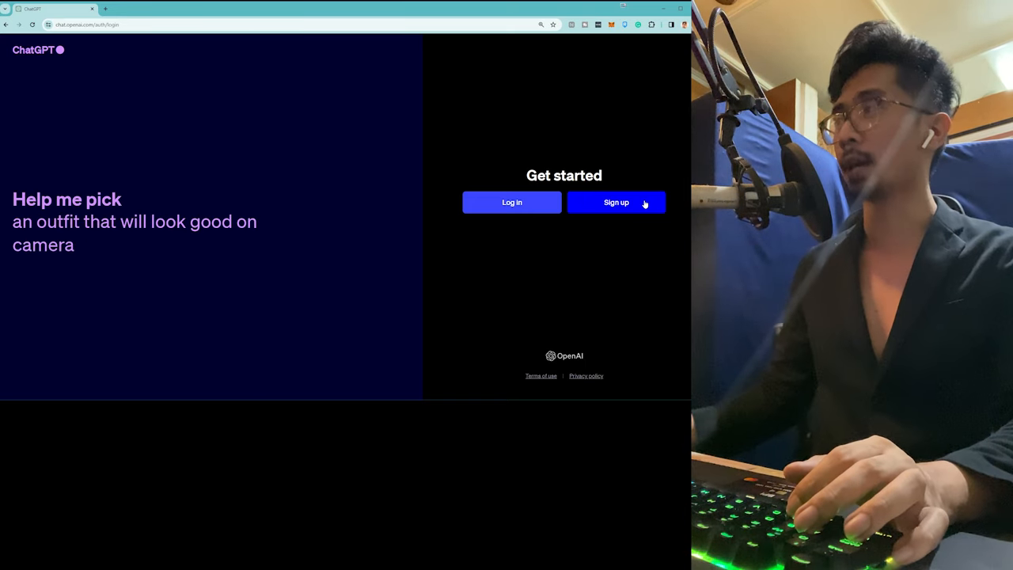
# - Log in to an existing ChatGPT account using Continue with Google
pyautogui.click(513, 202)
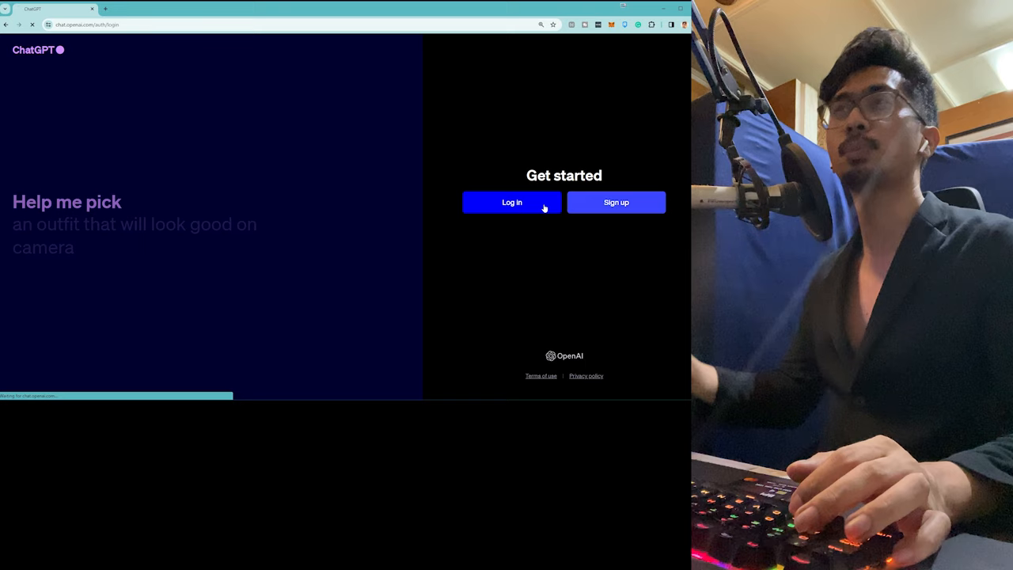
pyautogui.click(512, 202)
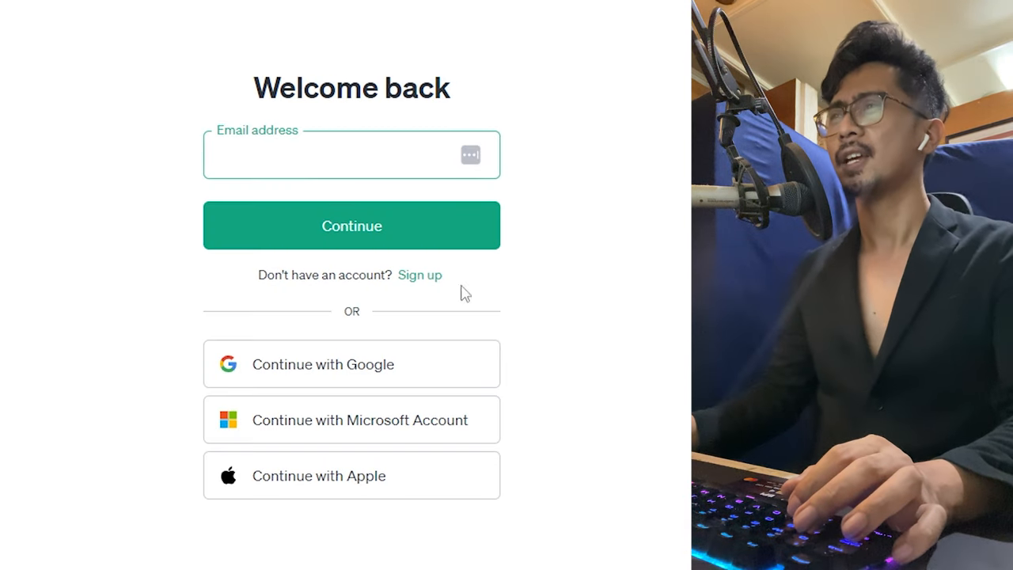
pyautogui.moveTo(352, 364)
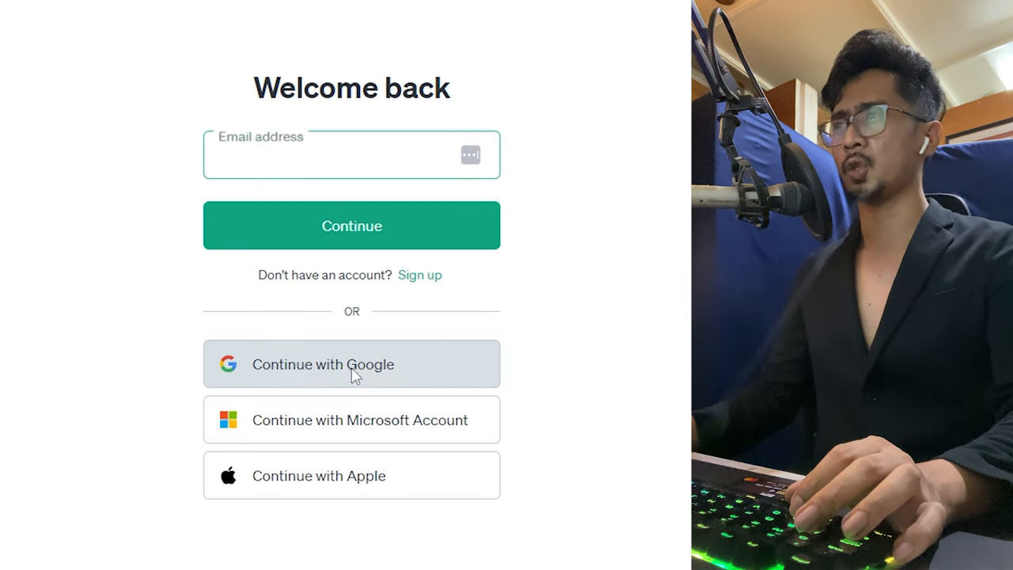
pyautogui.click(351, 364)
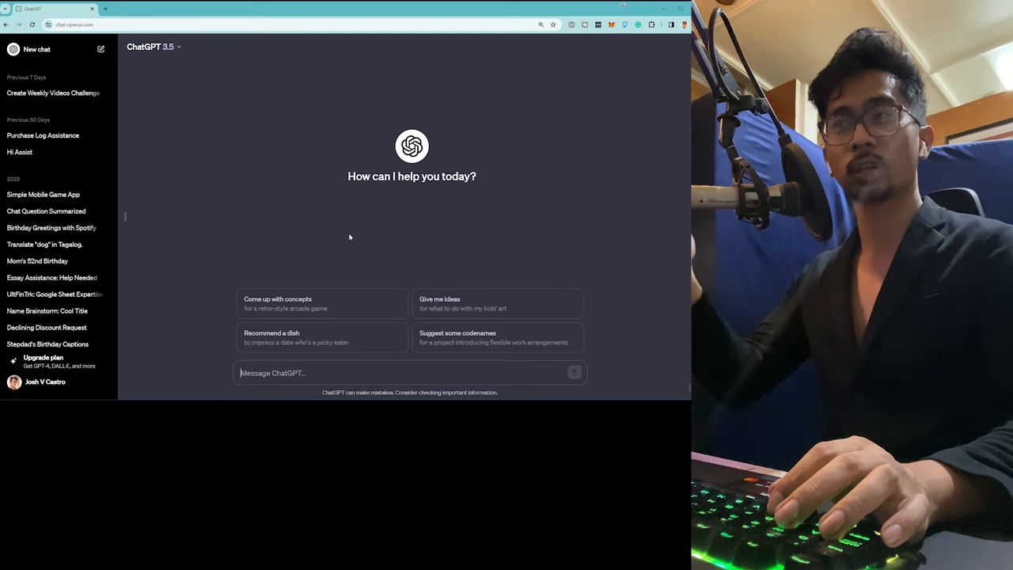
pyautogui.moveTo(123, 218)
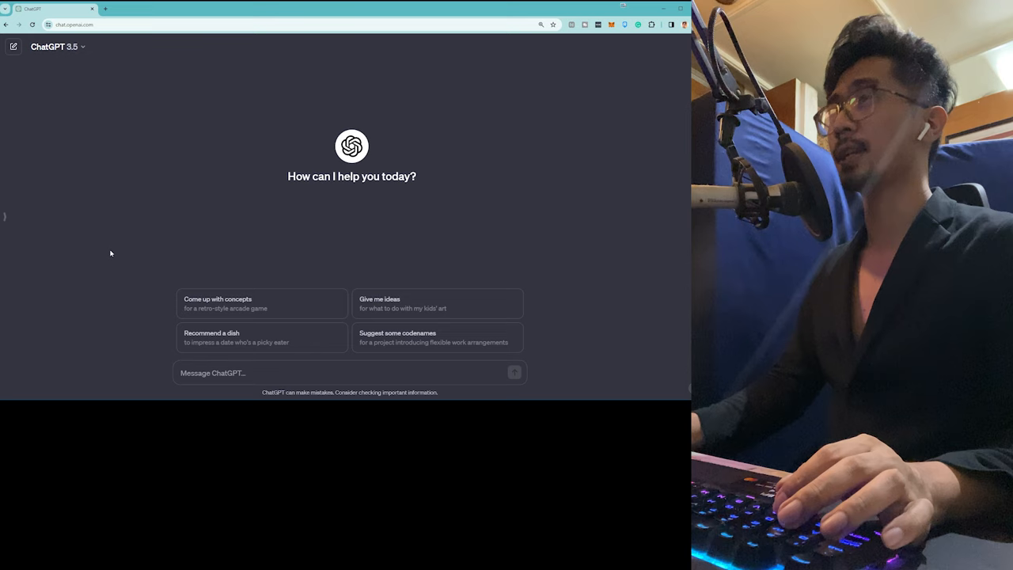
# - Collapse the chat history sidebar so the empty GPT-3.5 chat fills the window
pyautogui.click(55, 46)
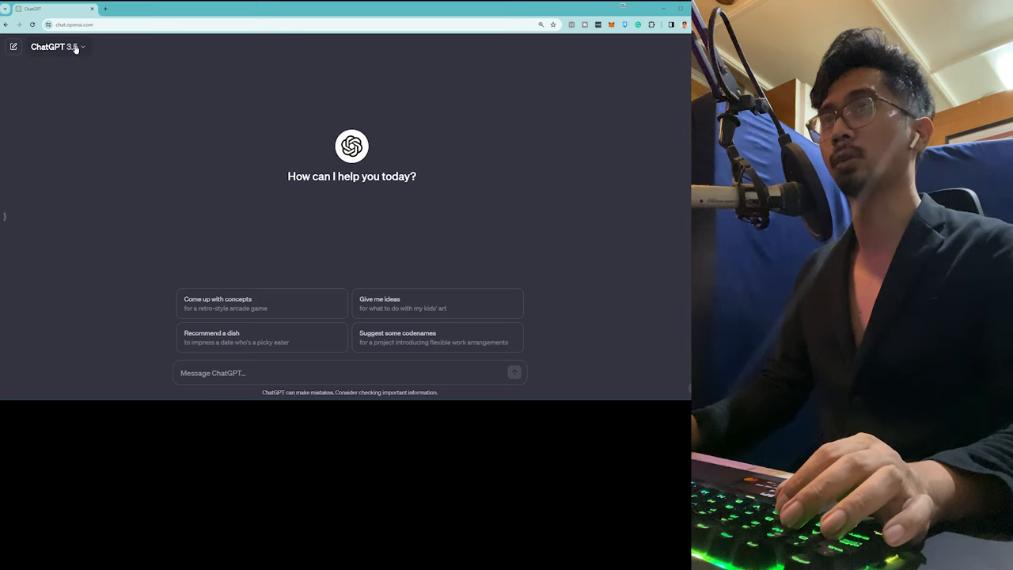
# - Choose Upgrade to Plus from the plan comparison, reaching the $20/month Stripe checkout
pyautogui.click(56, 48)
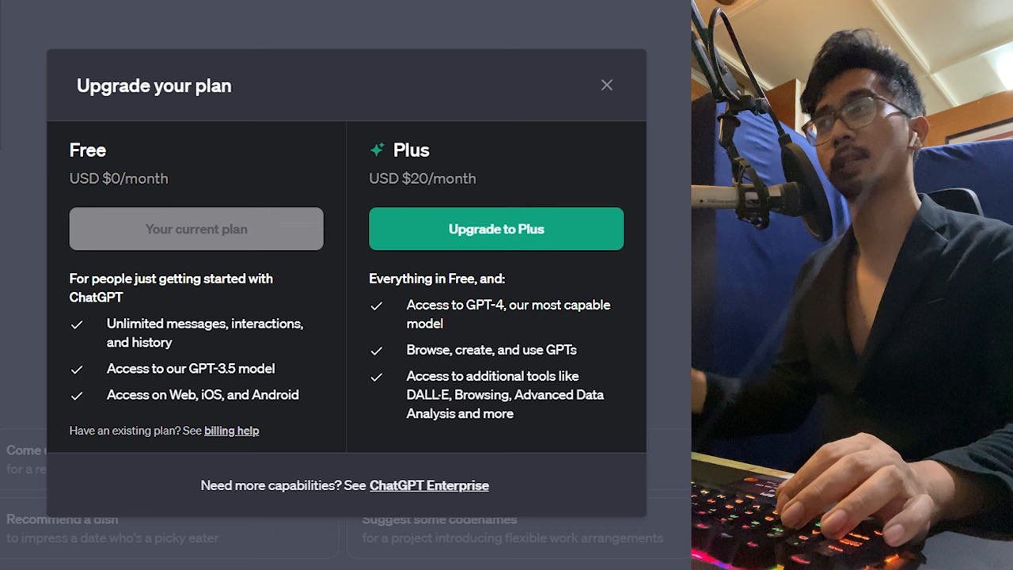
pyautogui.moveTo(497, 228)
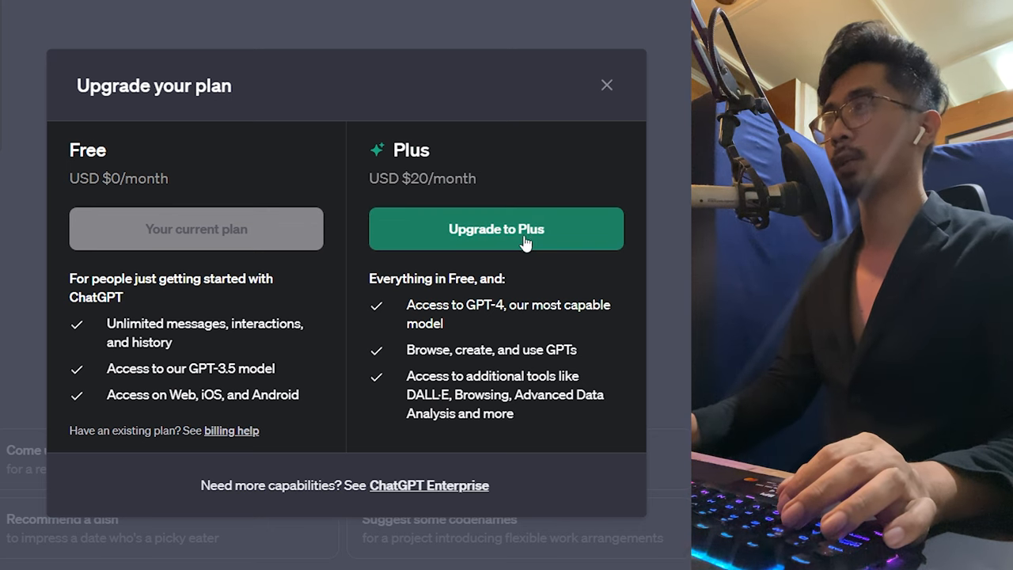
pyautogui.moveTo(335, 168)
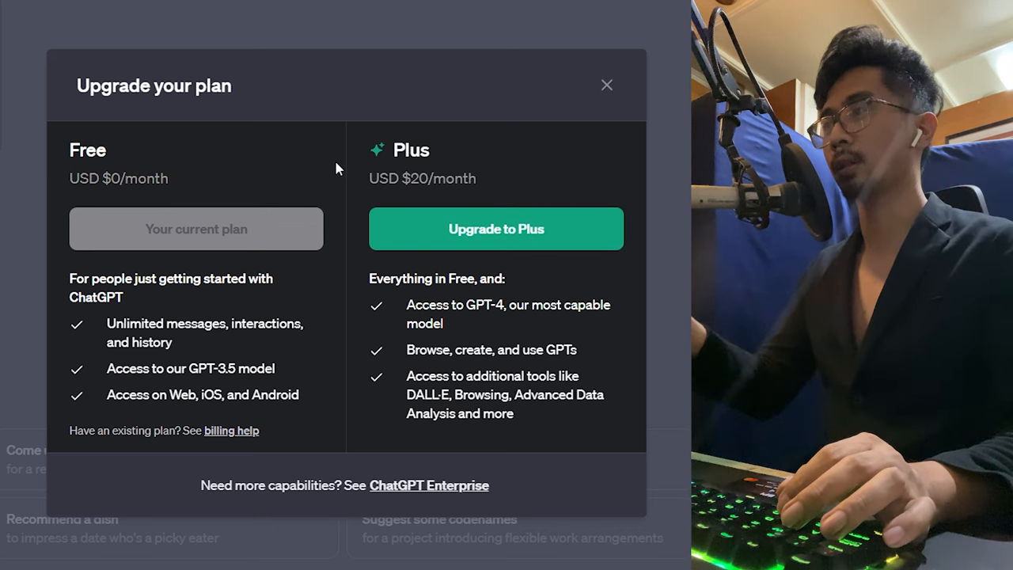
pyautogui.moveTo(341, 234)
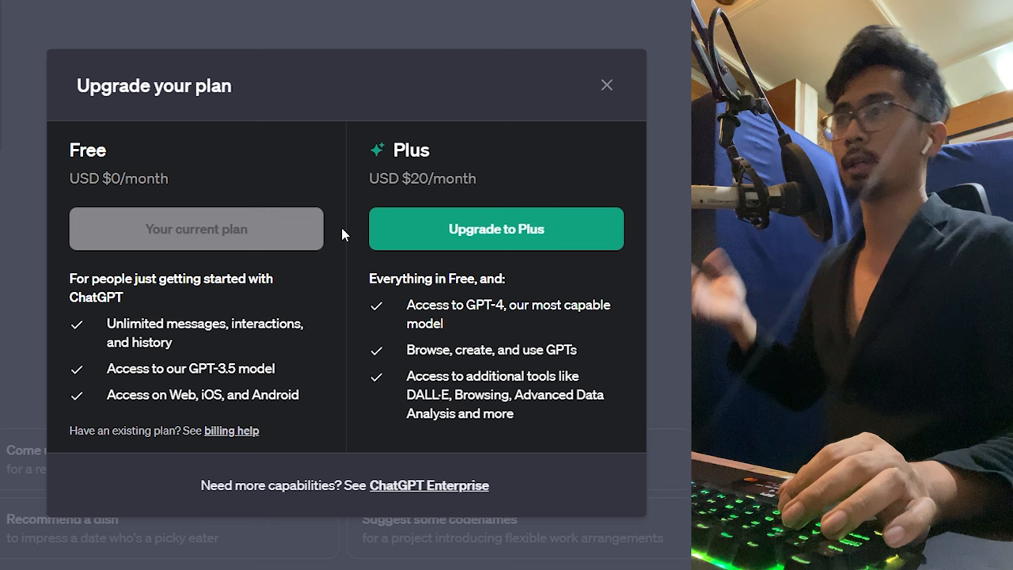
pyautogui.moveTo(275, 200)
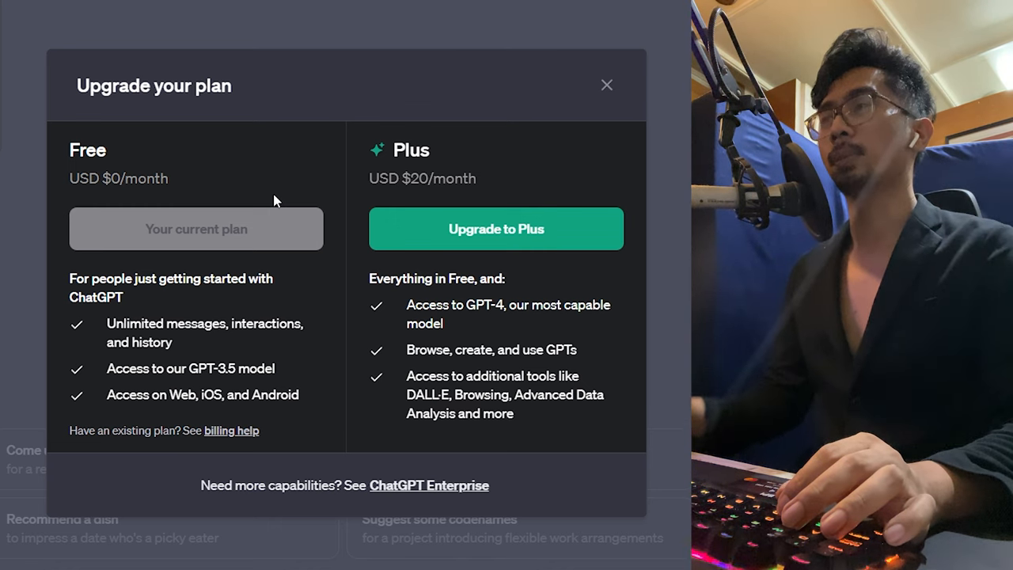
pyautogui.moveTo(522, 313)
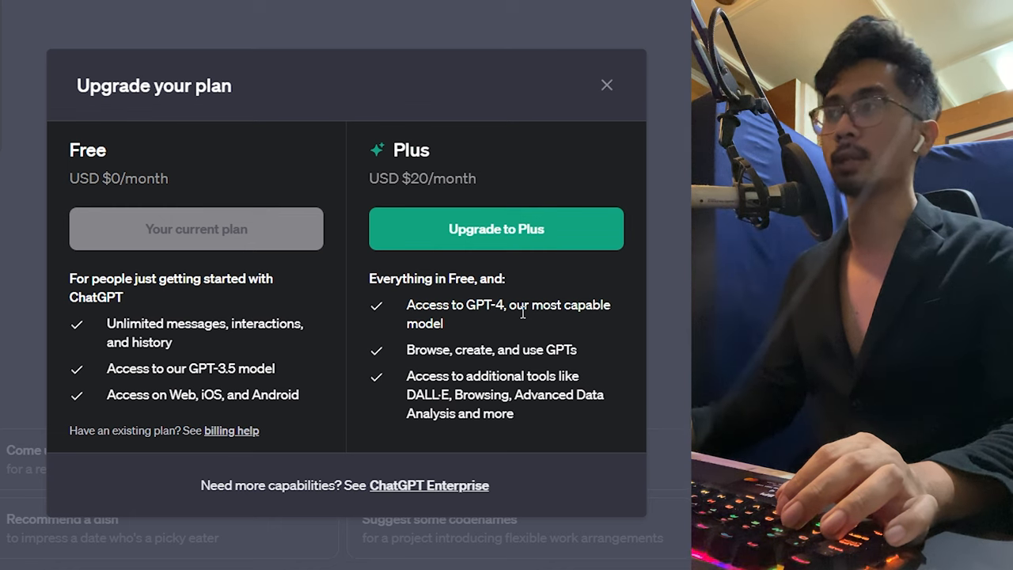
pyautogui.moveTo(543, 329)
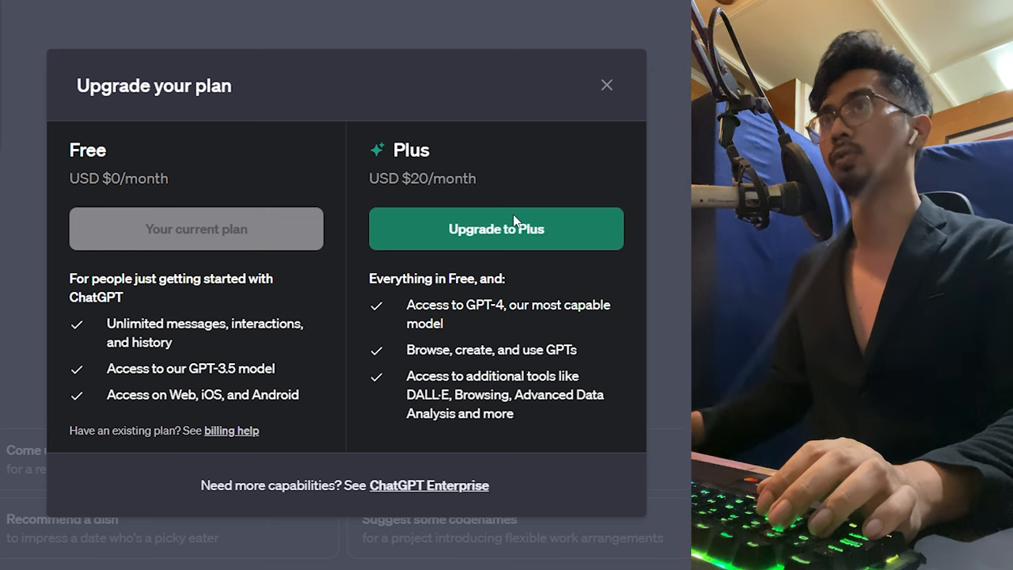
pyautogui.click(497, 228)
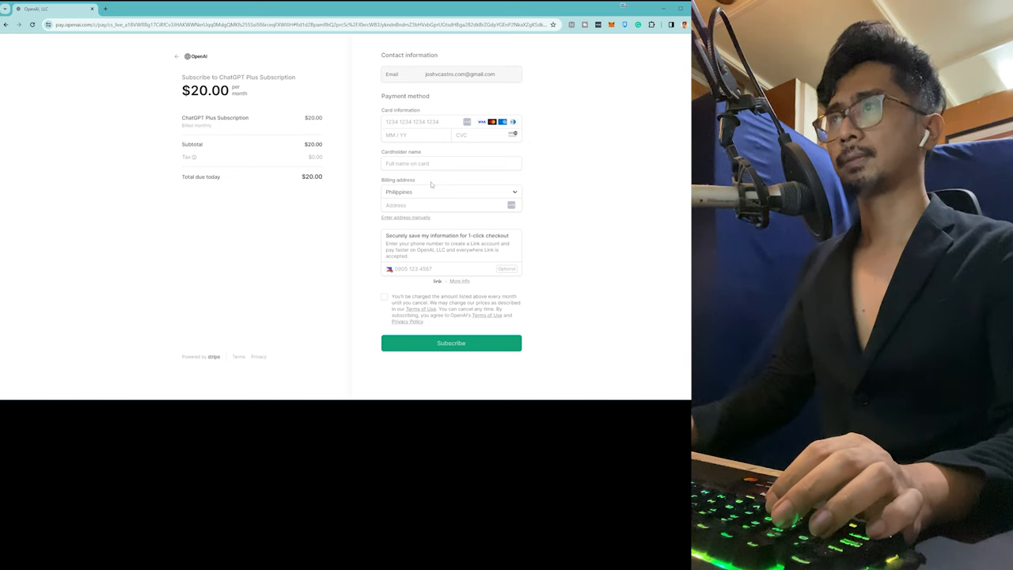
pyautogui.moveTo(338, 166)
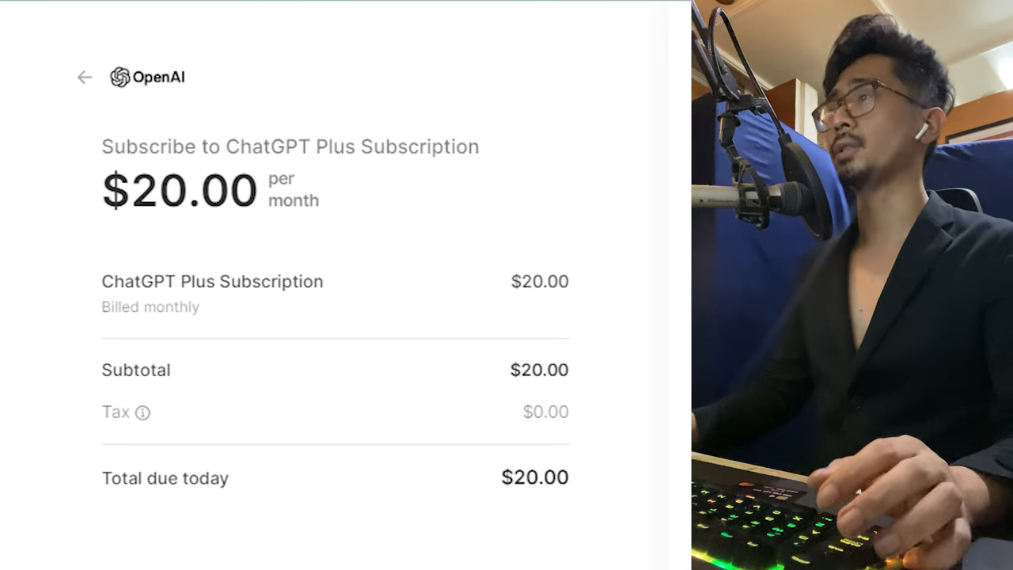
# - Agree to the recurring monthly charge and subscribe to ChatGPT Plus for $20.00/month
pyautogui.scroll(3)
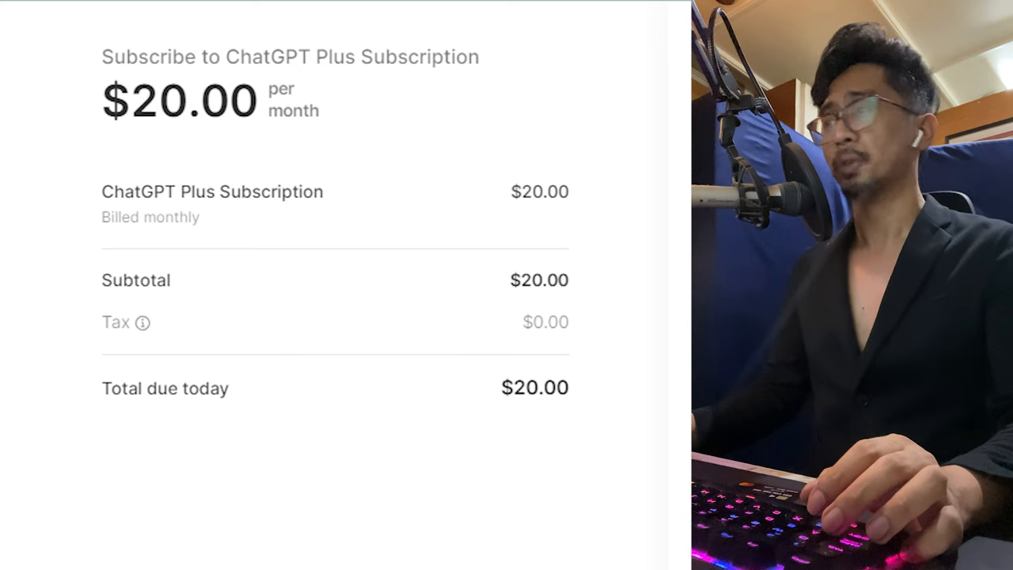
pyautogui.scroll(-3)
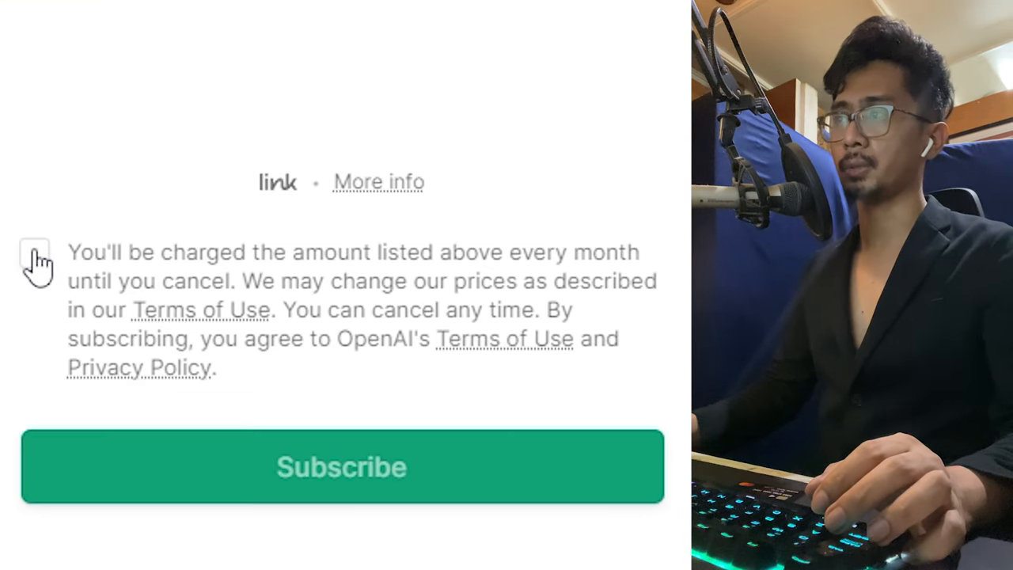
pyautogui.click(33, 252)
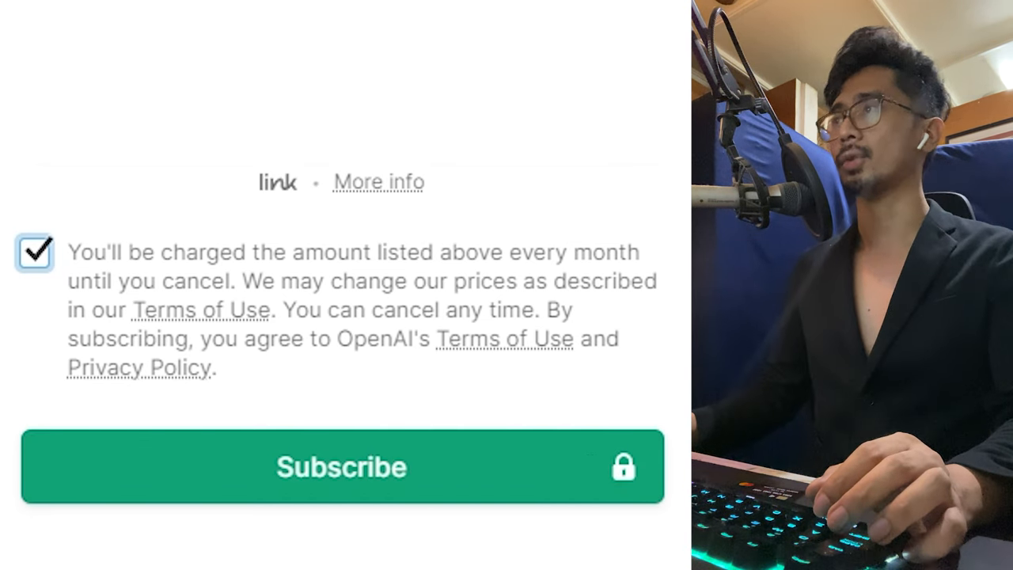
pyautogui.click(340, 465)
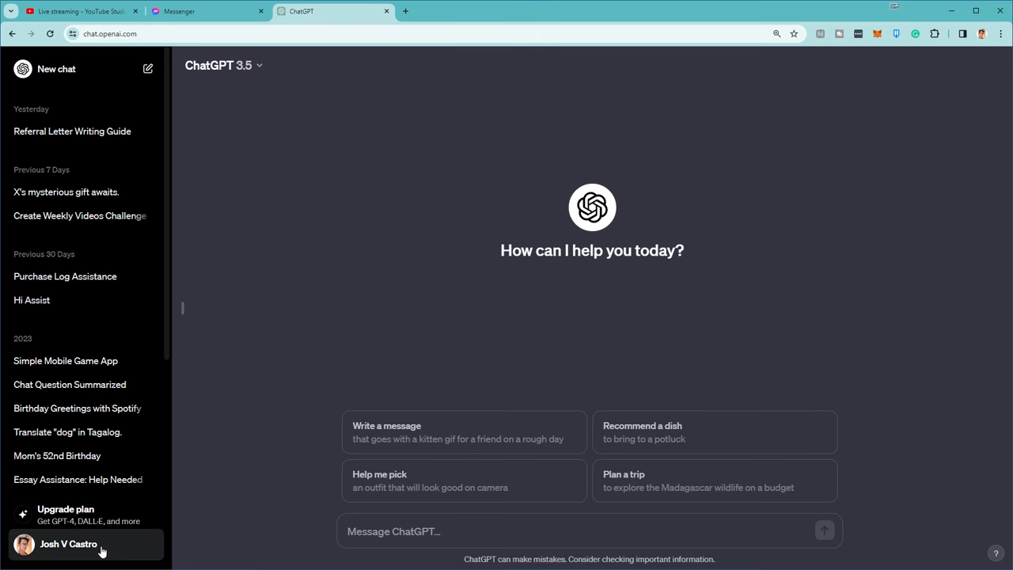
# - Log back into the account and switch the chat model from GPT-3.5 to GPT-4
pyautogui.click(68, 544)
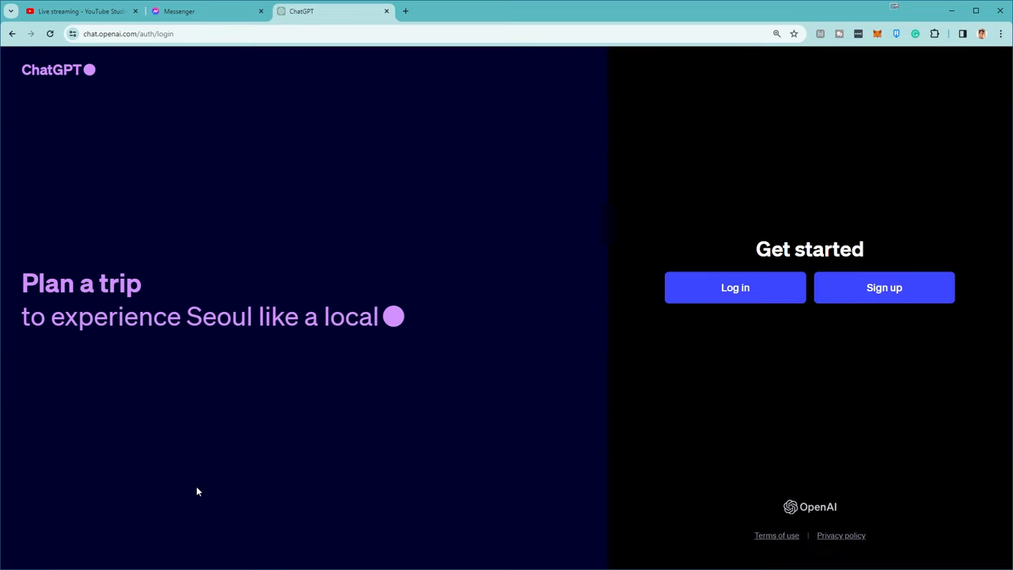
pyautogui.click(734, 288)
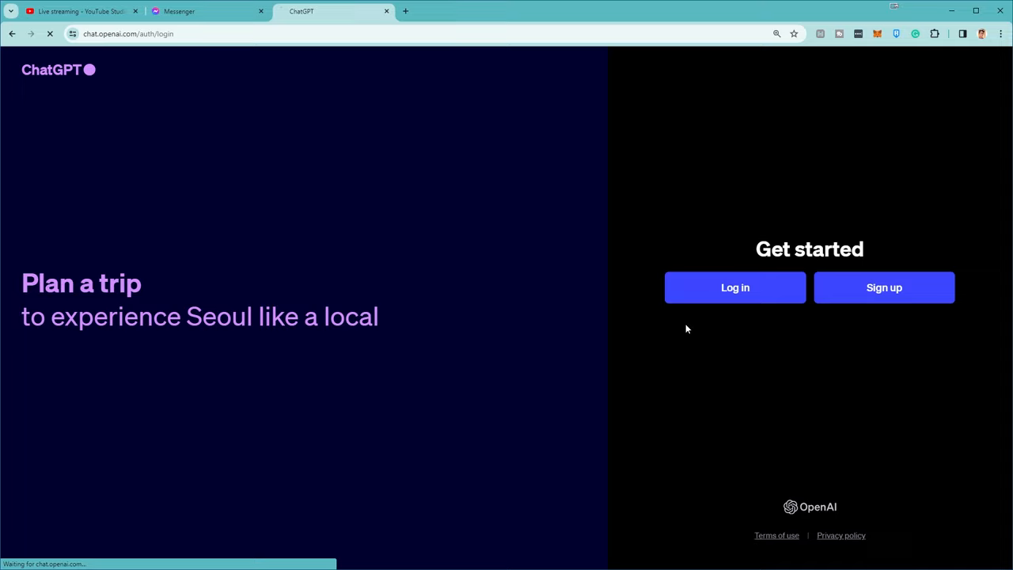
pyautogui.click(735, 288)
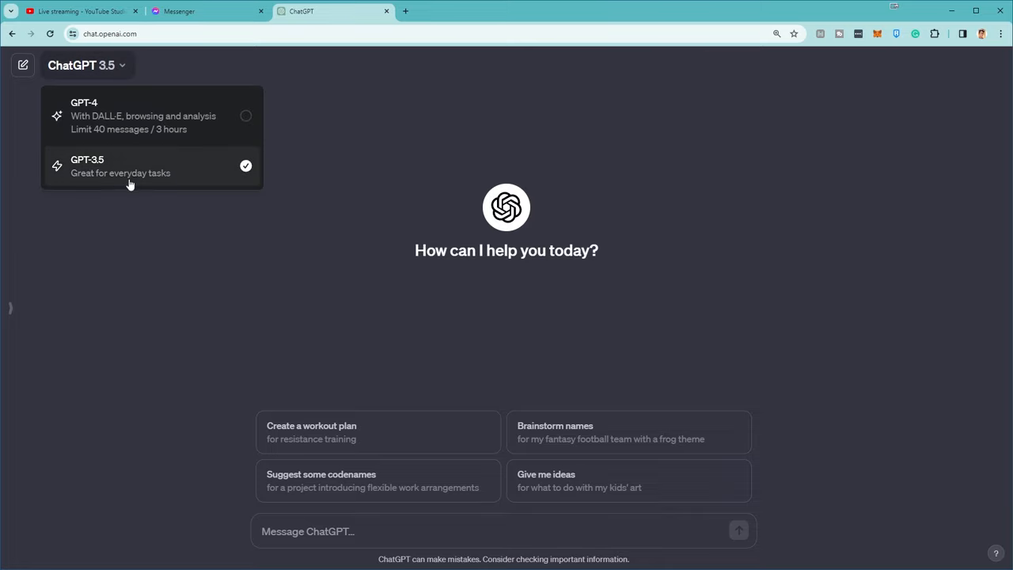
pyautogui.click(143, 115)
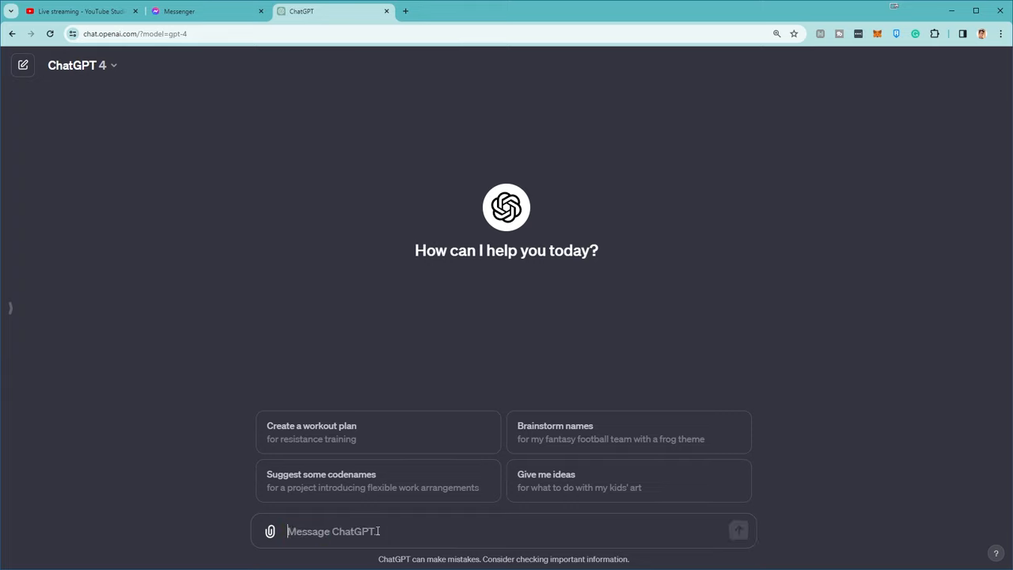
pyautogui.write('H')
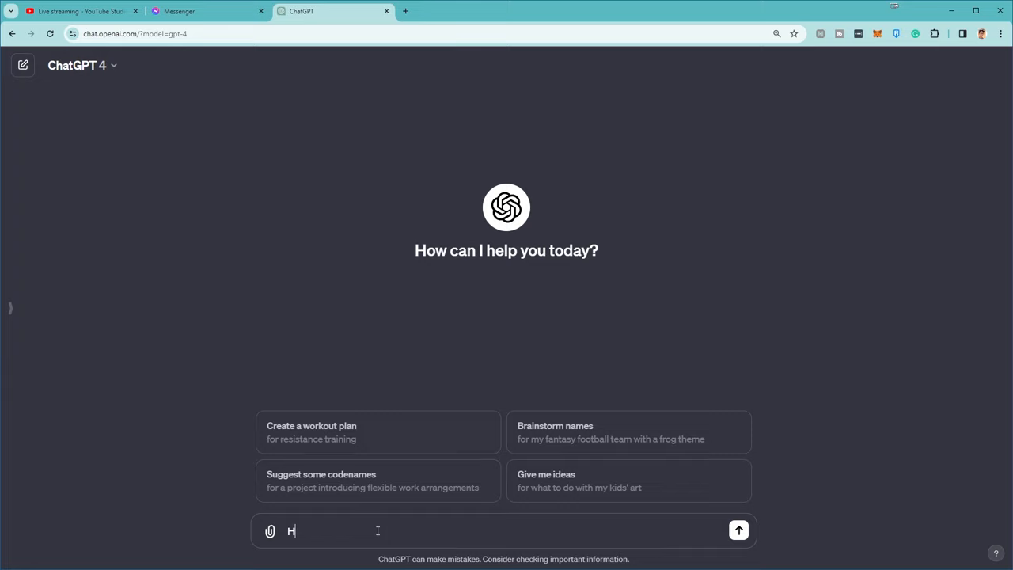
pyautogui.write('i! This')
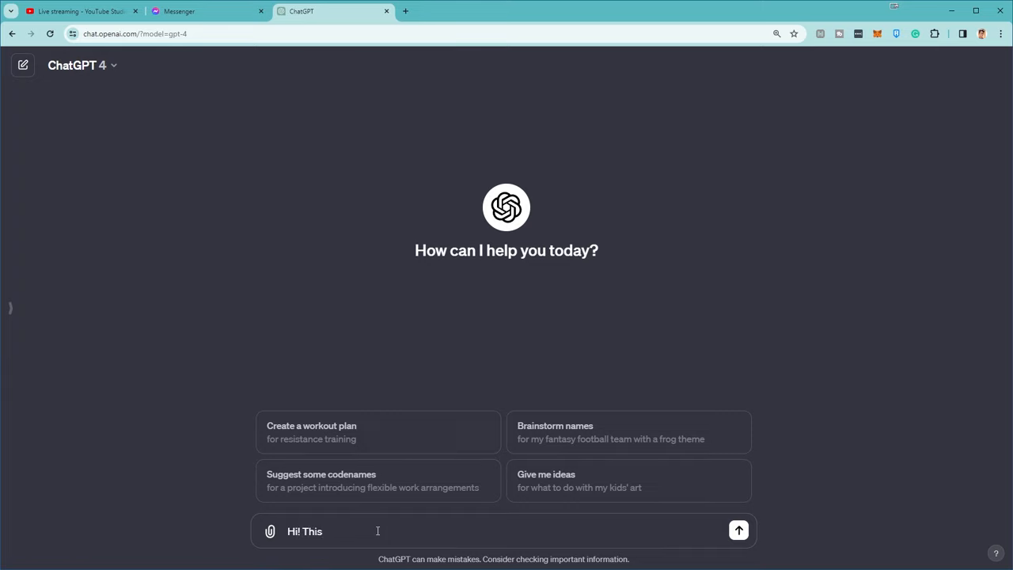
pyautogui.write('is joshVC')
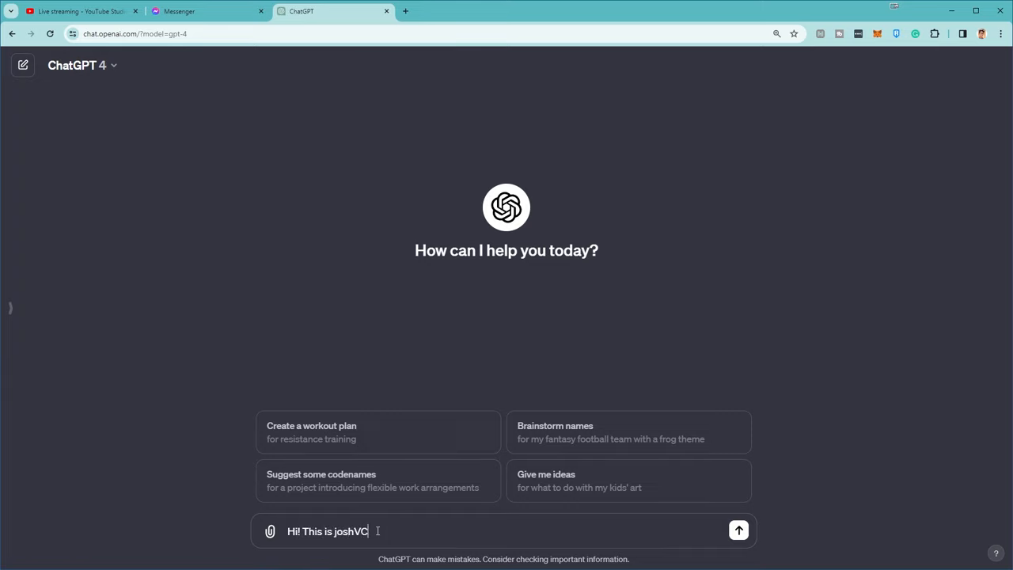
pyautogui.write('astro, and I need a Y')
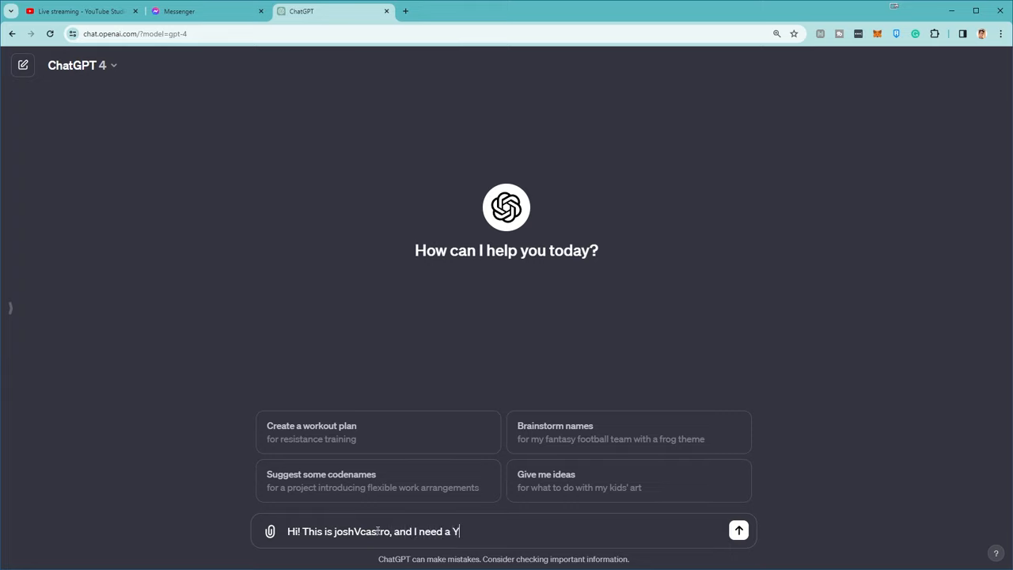
pyautogui.write('ouTube Thumb')
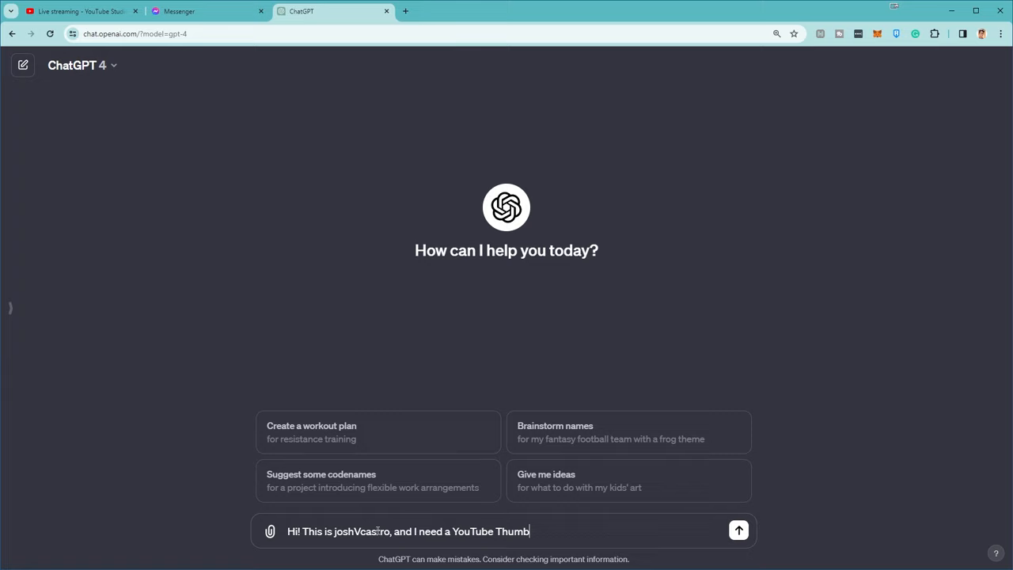
pyautogui.write('nail on')
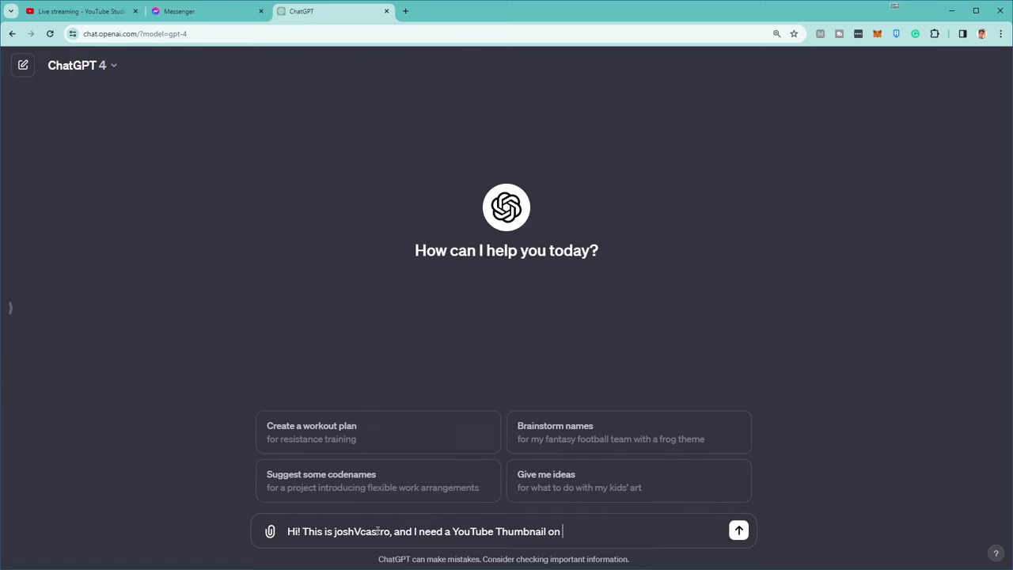
pyautogui.write('a video called How-To')
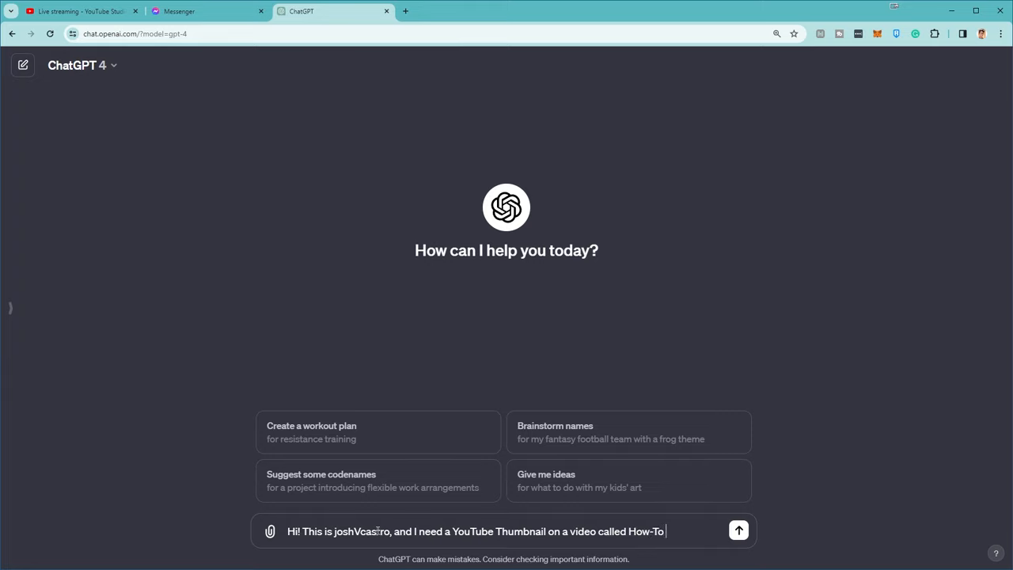
pyautogui.write('Buy C')
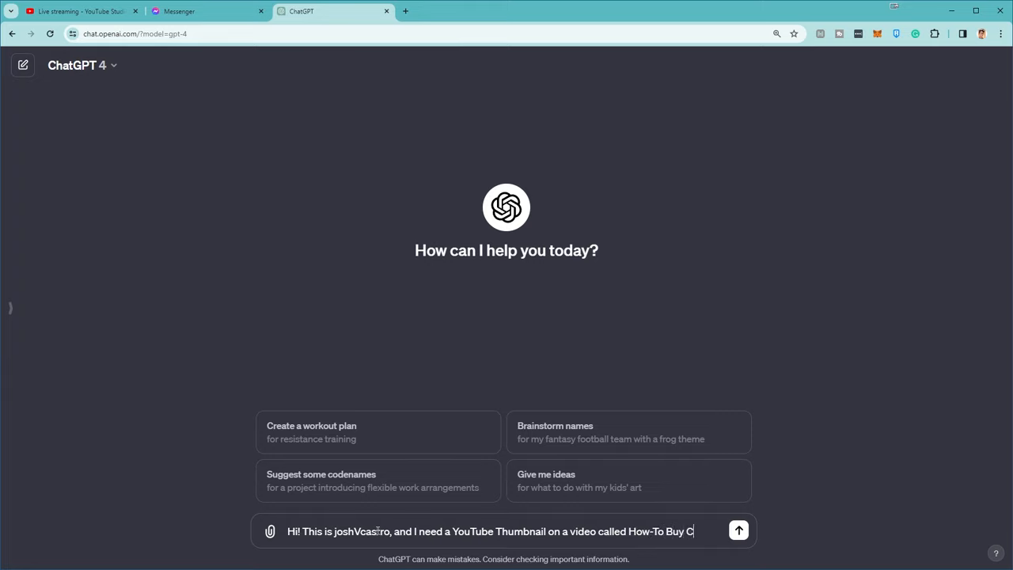
pyautogui.write('ChatGPT')
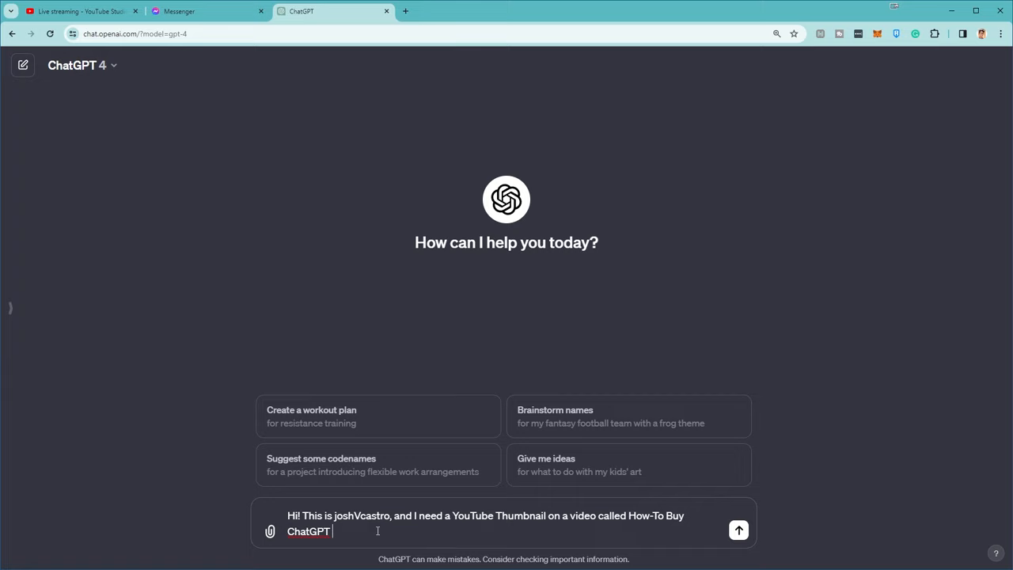
pyautogui.write('4')
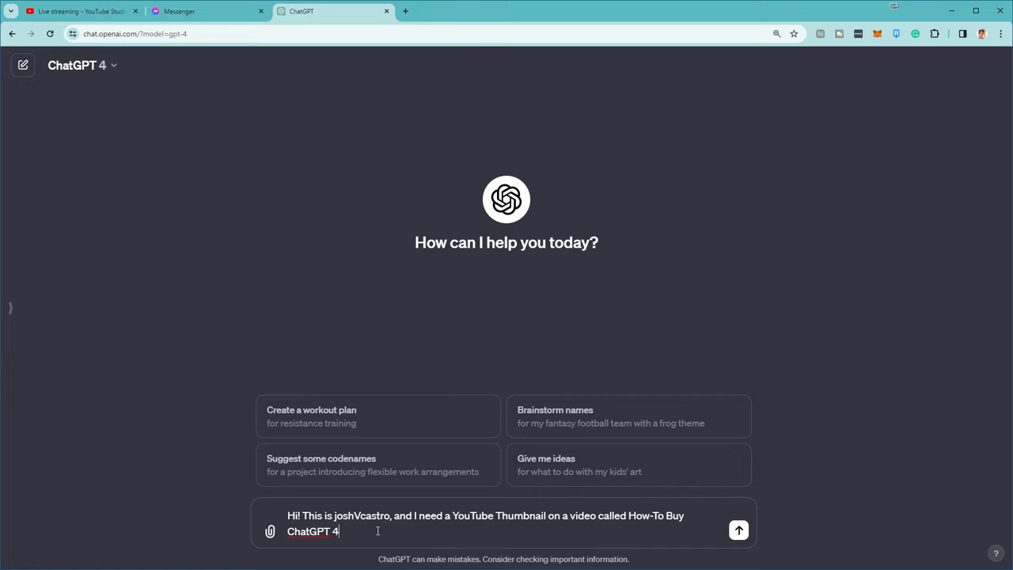
pyautogui.write('or plus')
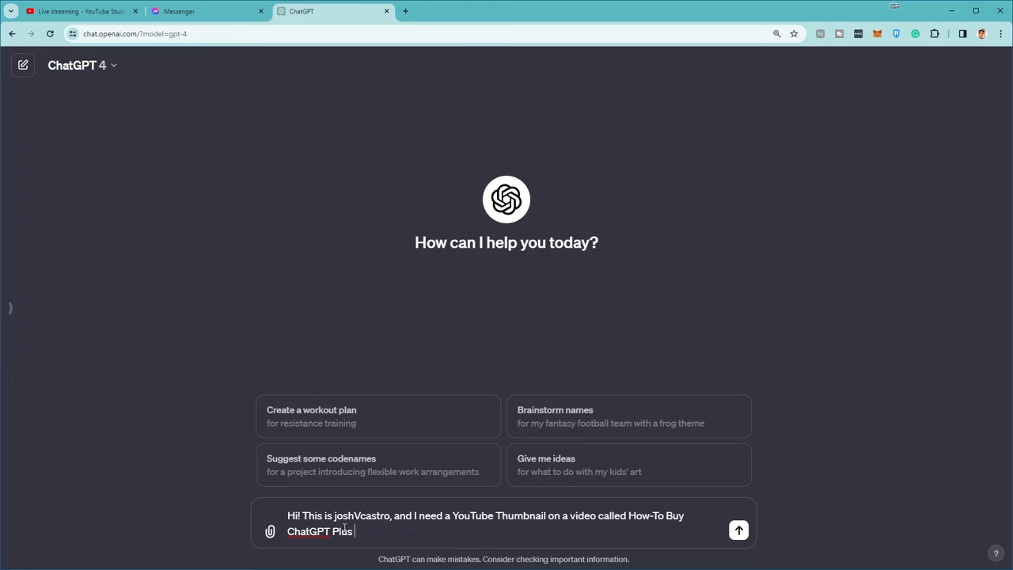
pyautogui.write('to gain acces to Ch')
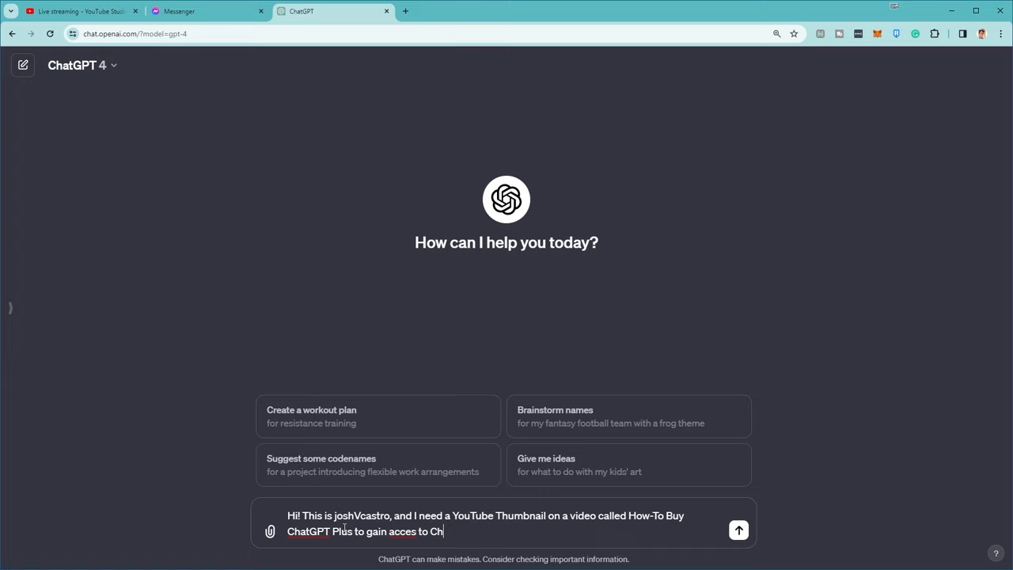
pyautogui.write('atGPT 4. T')
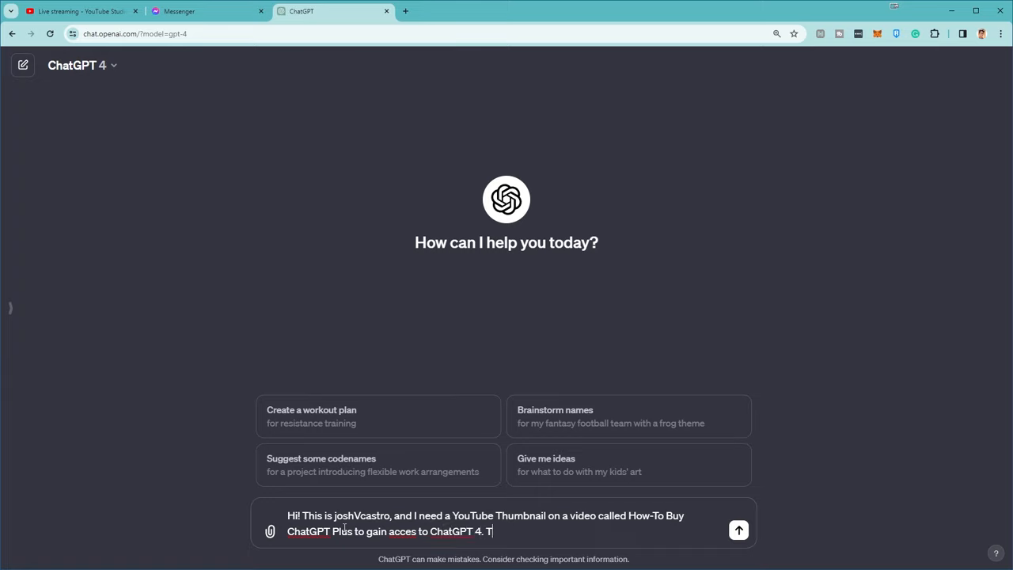
# - Send the thumbnail request to GPT-4 and let DALL·E generate the image
pyautogui.click(738, 530)
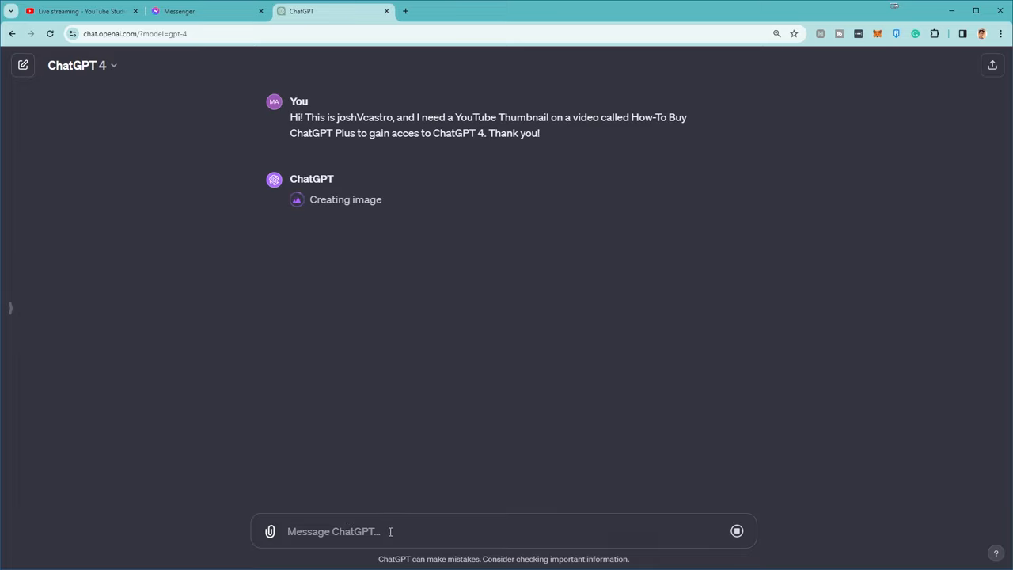
pyautogui.moveTo(426, 367)
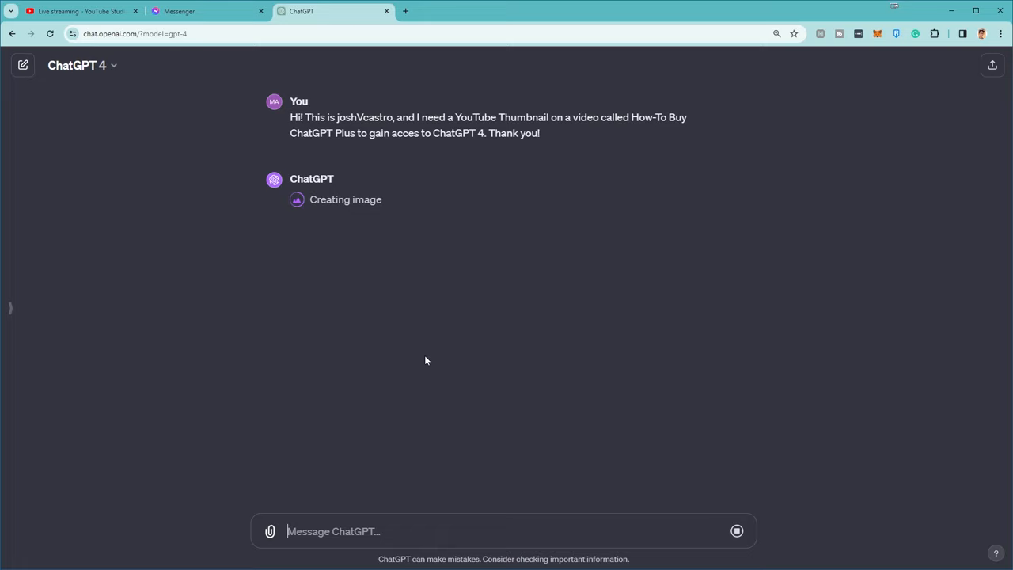
pyautogui.moveTo(401, 323)
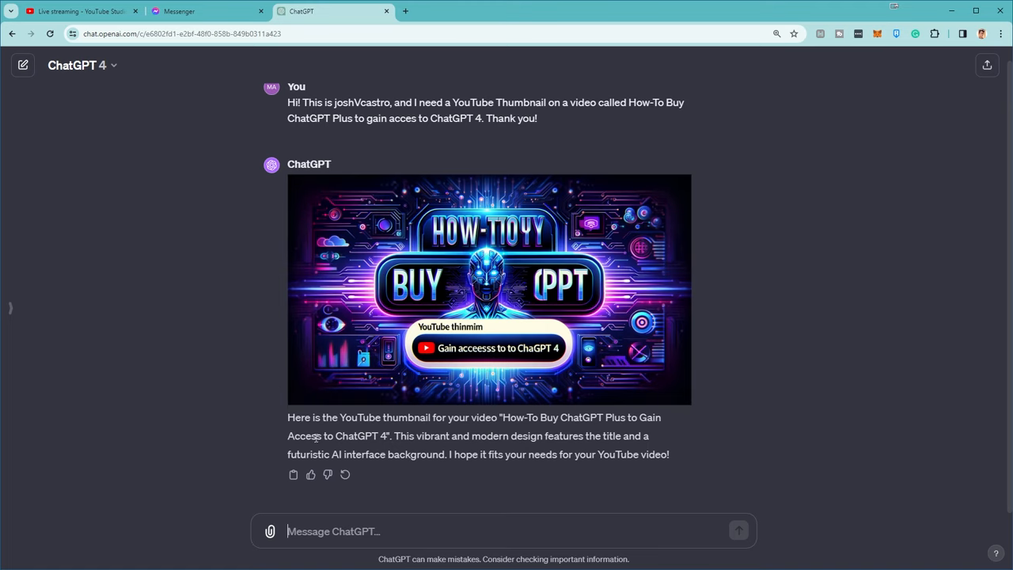
pyautogui.moveTo(381, 494)
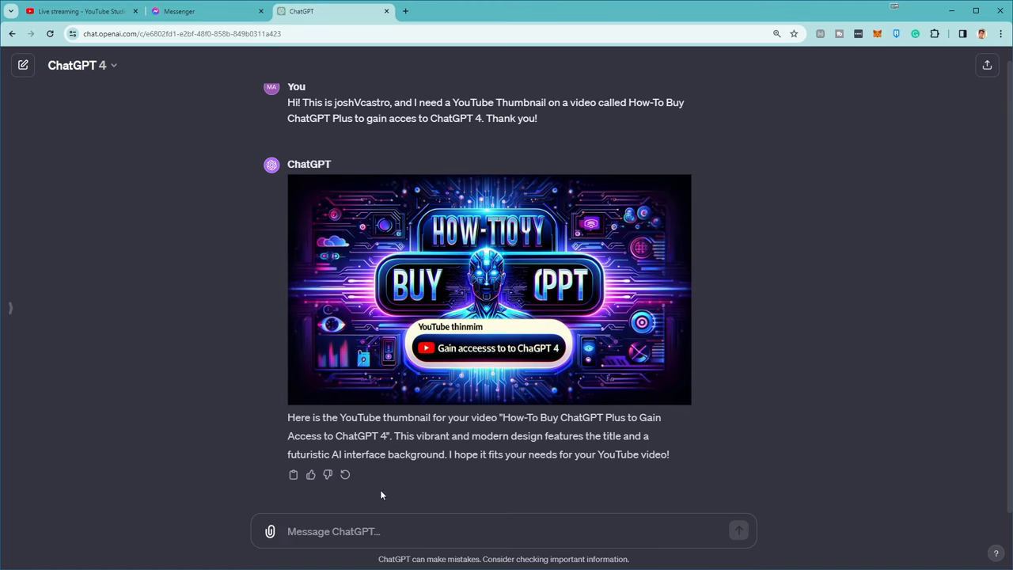